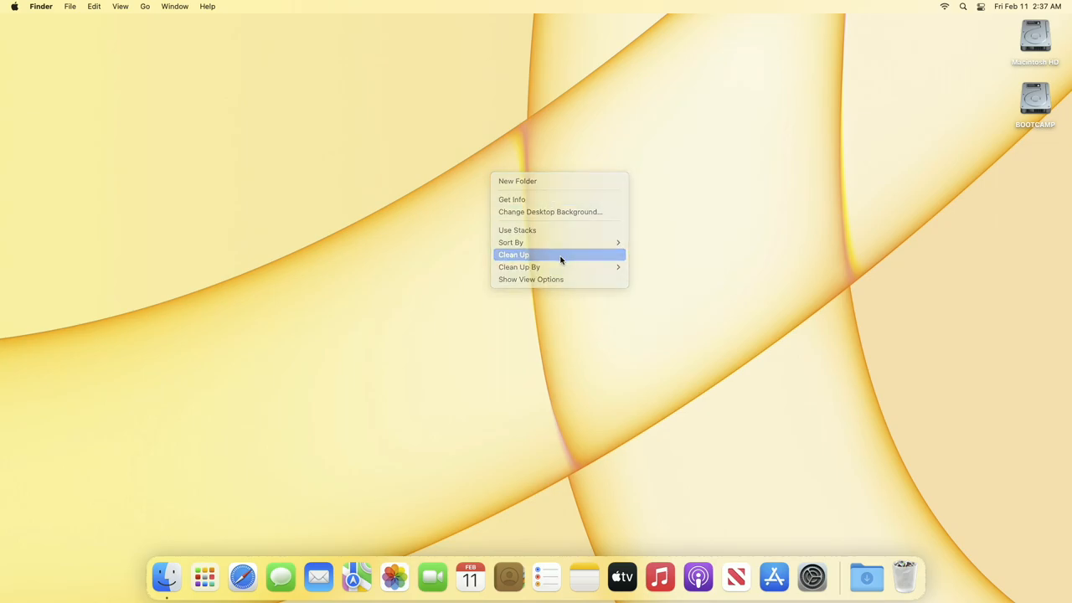
# Step: Tidy the desktop and go to the Teleport v1.3.5 release download on GitHub
pyautogui.click(513, 255)
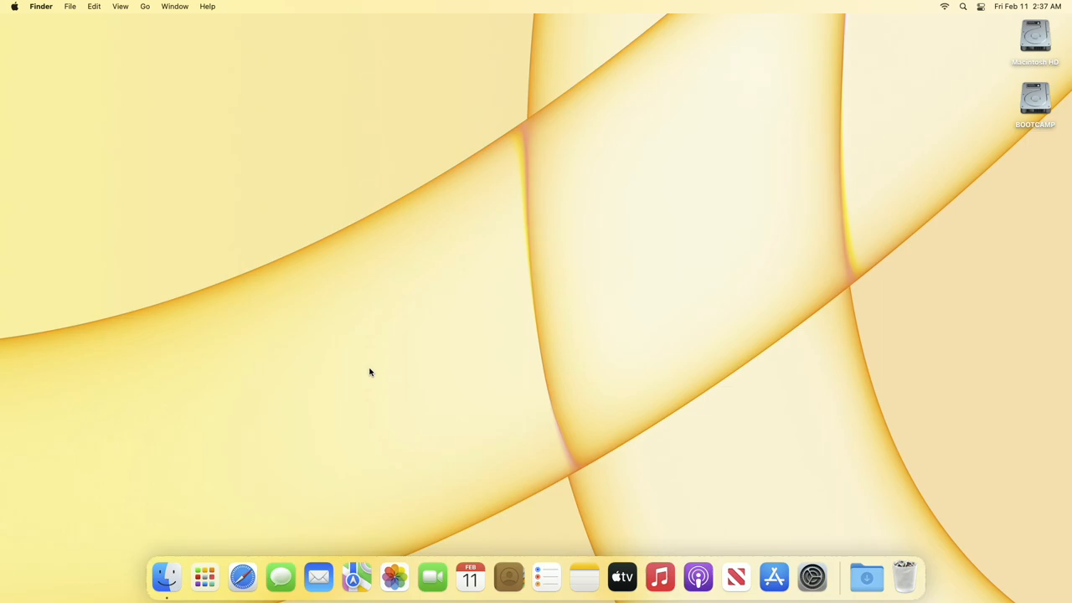
pyautogui.click(241, 576)
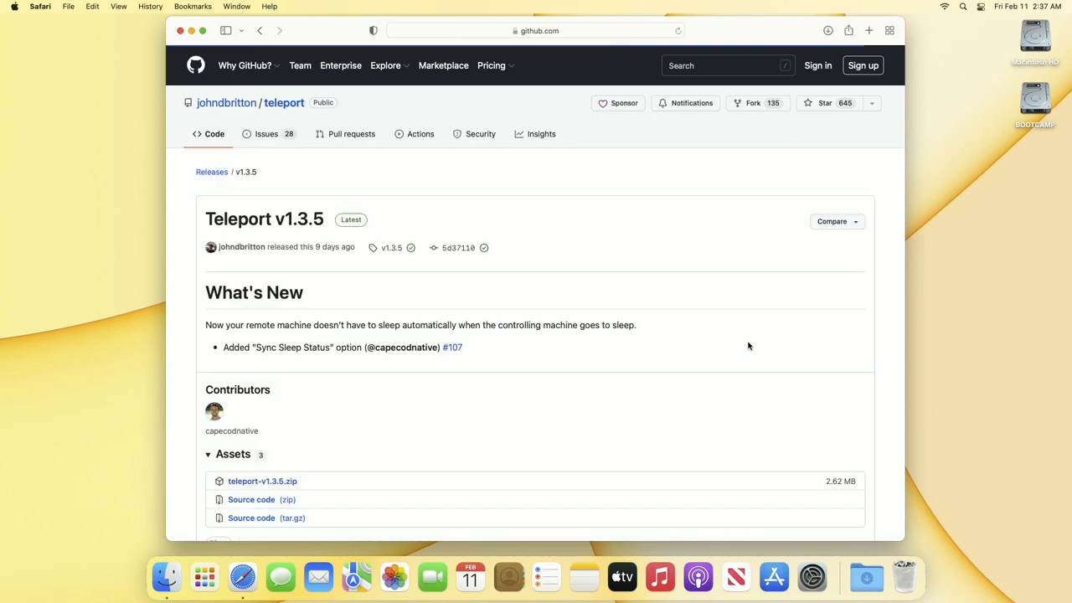
pyautogui.moveTo(261, 481)
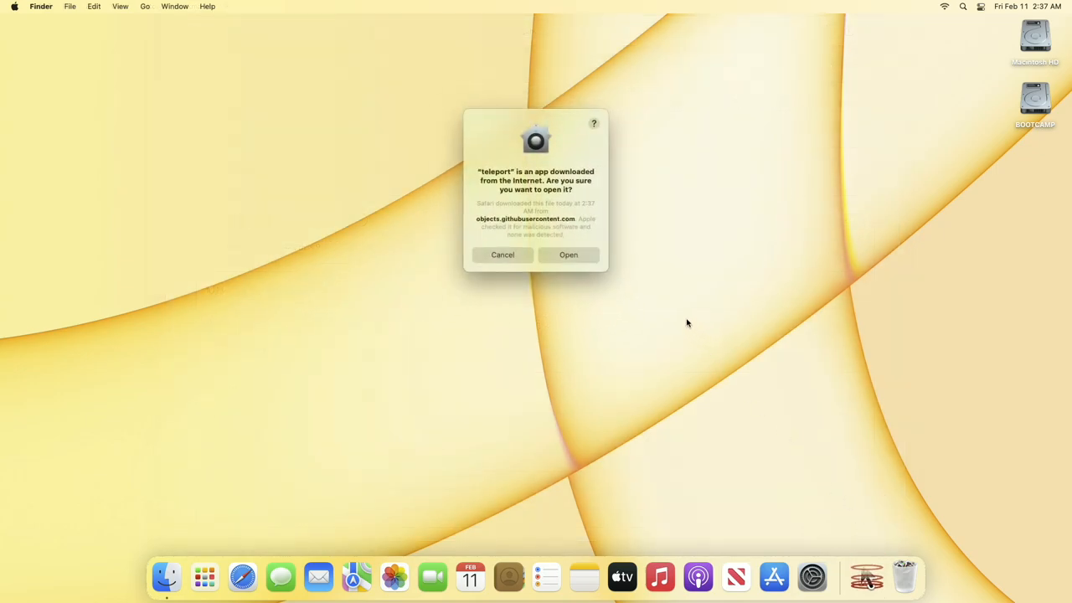
# Step: Approve opening the downloaded Teleport app so its sharing window appears
pyautogui.click(570, 255)
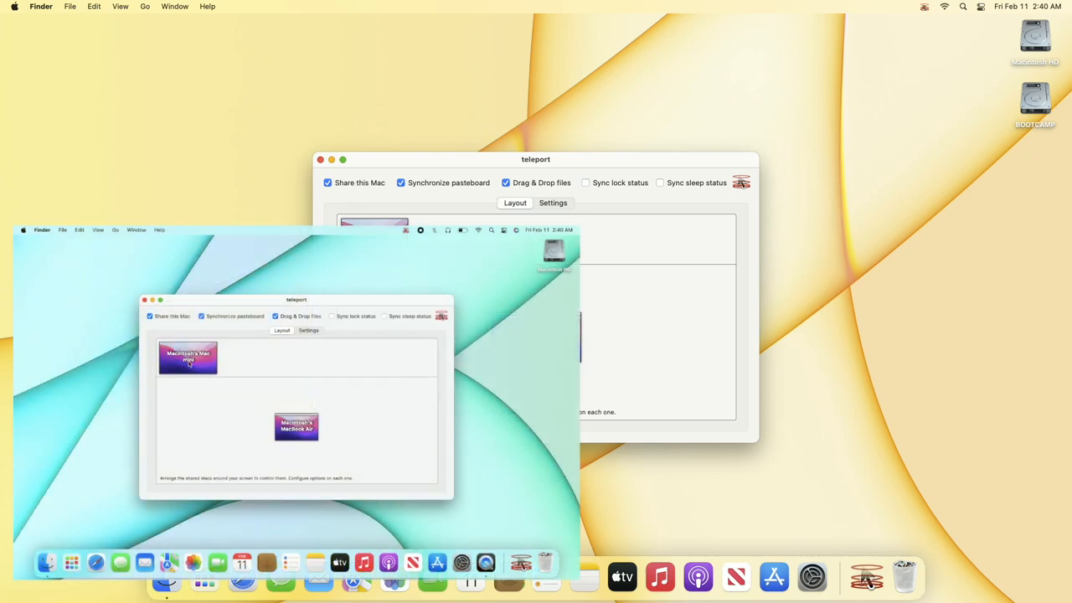
# Step: Drag the MacBook Air thumbnail to sit directly beneath the Mac mini
pyautogui.moveTo(187, 358); pyautogui.dragTo(245, 425)
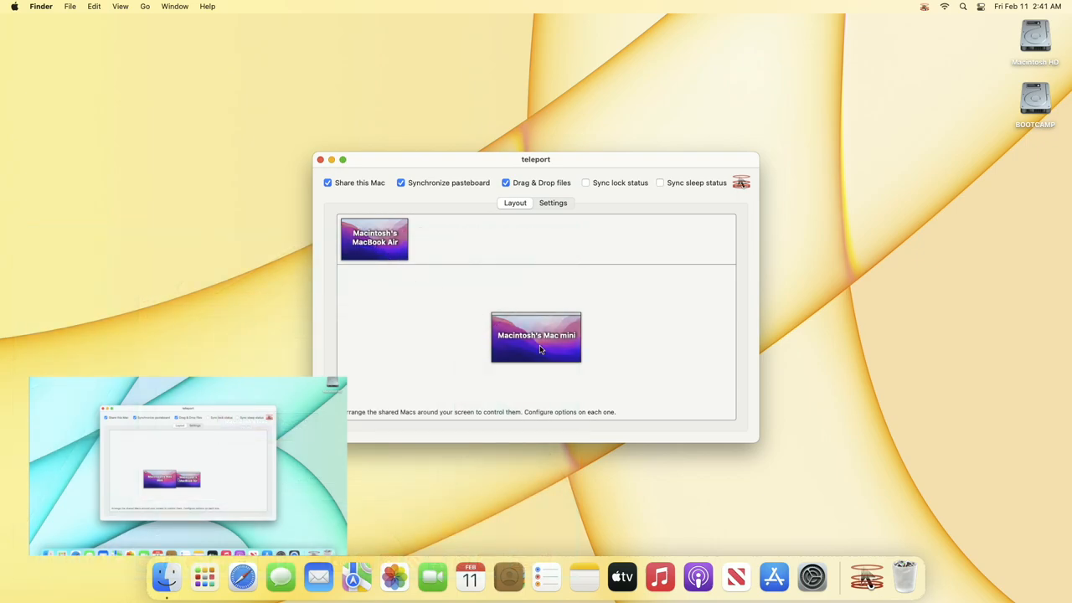
pyautogui.moveTo(376, 238); pyautogui.dragTo(543, 382)
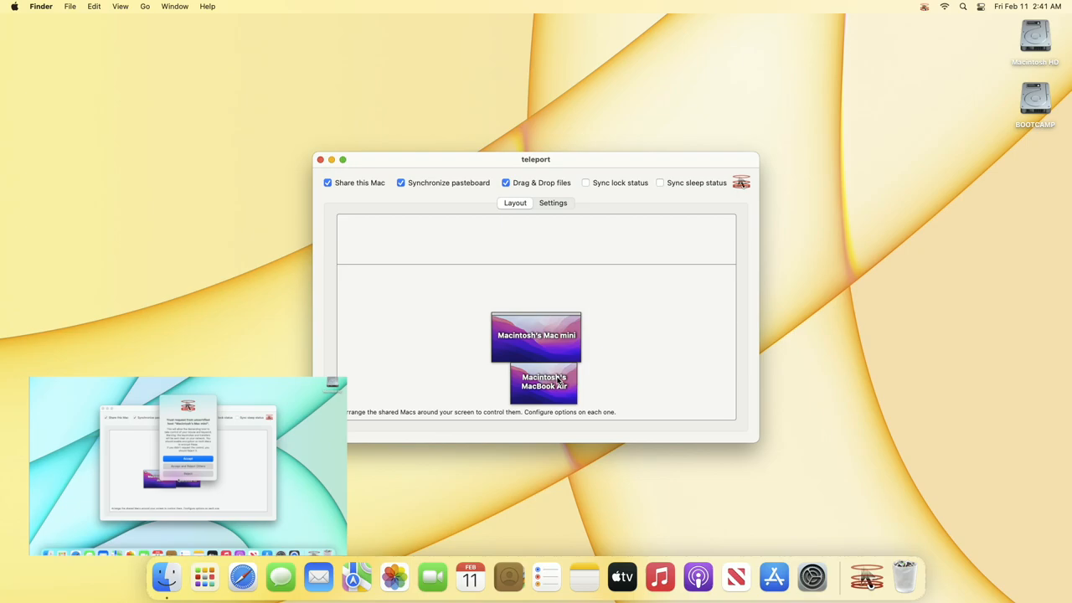
pyautogui.moveTo(543, 382)
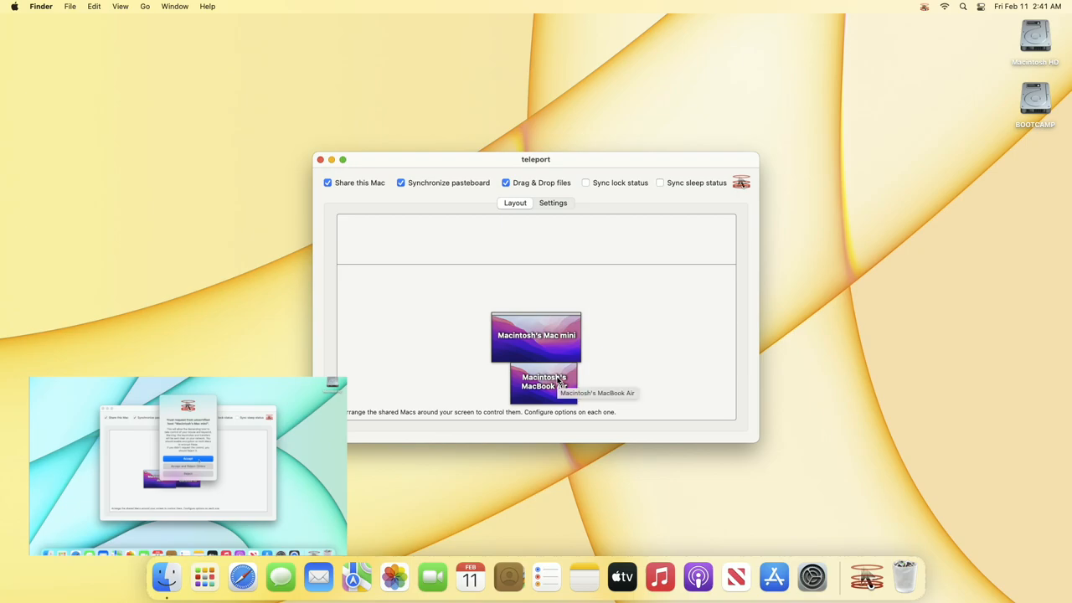